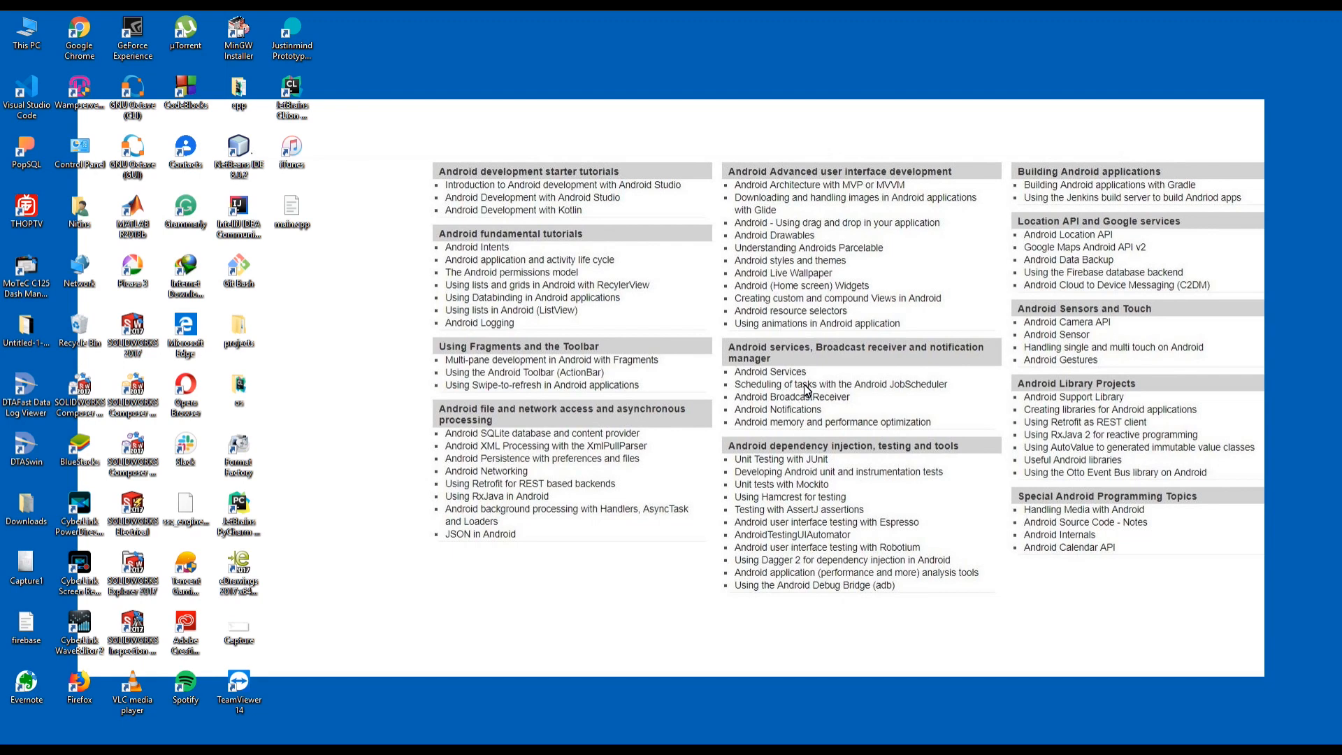
Set the google-services classpath to 4.2.0 in the project build.gradle and sync.
right_click(803, 390)
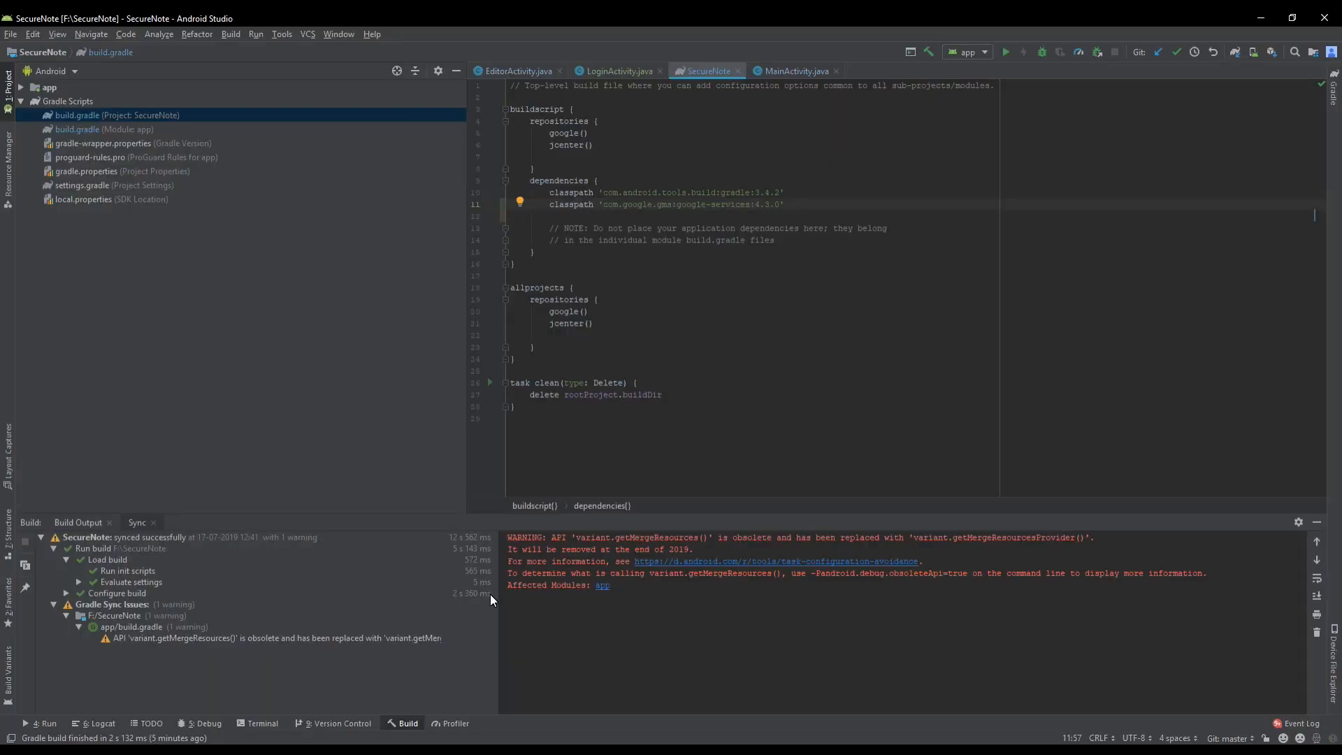
mouse_move(505, 597)
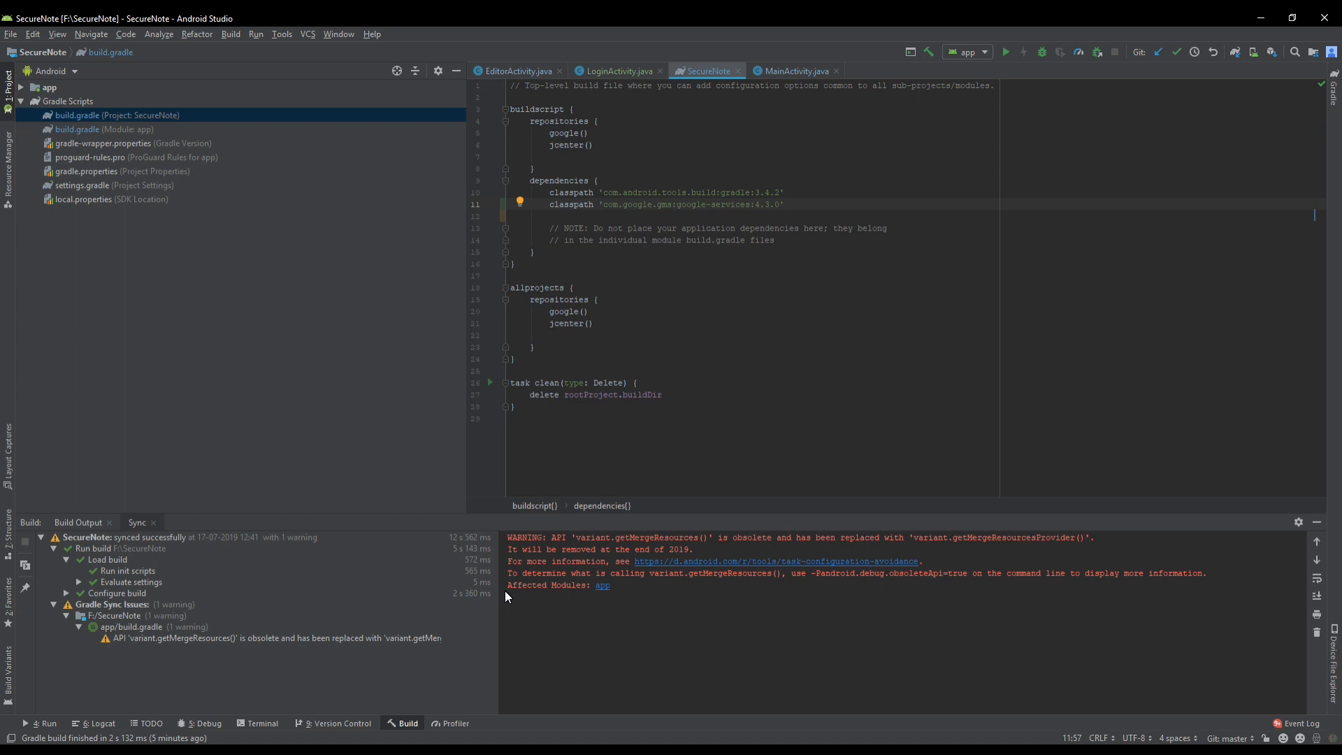
click(782, 204)
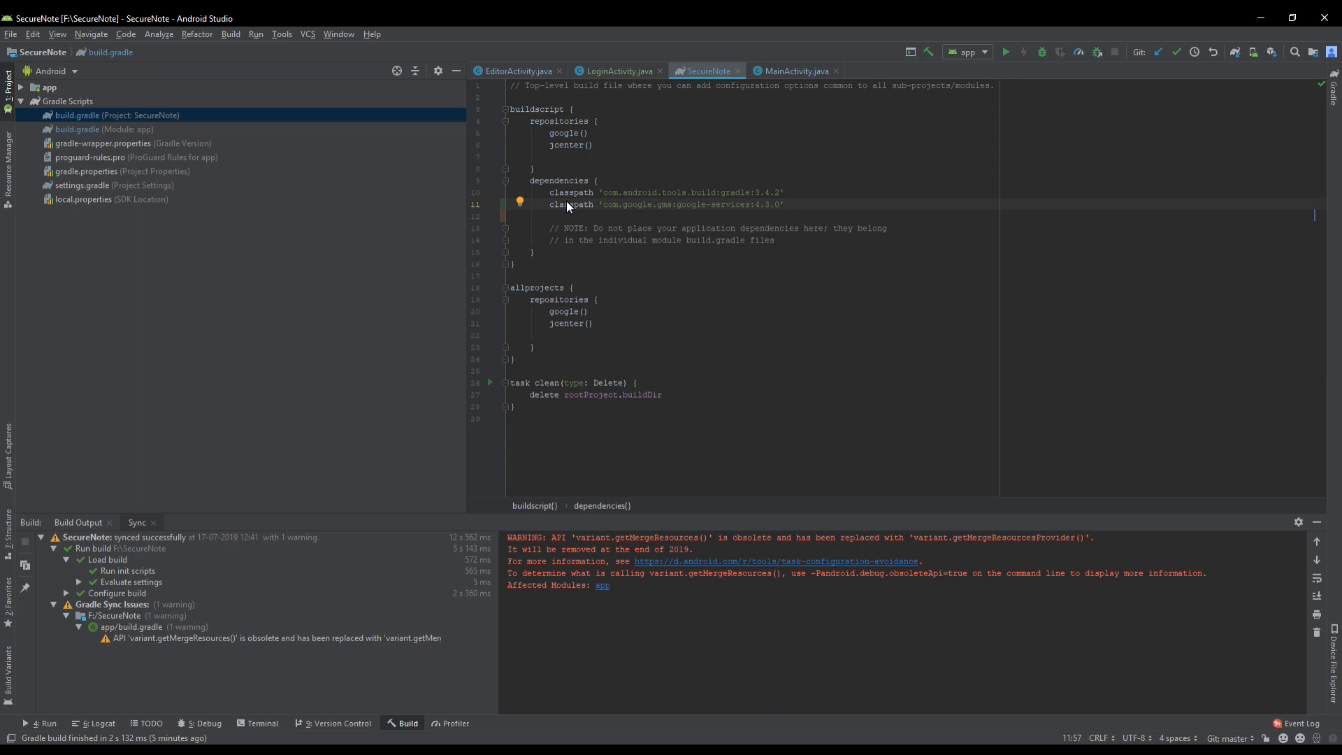
click(783, 204)
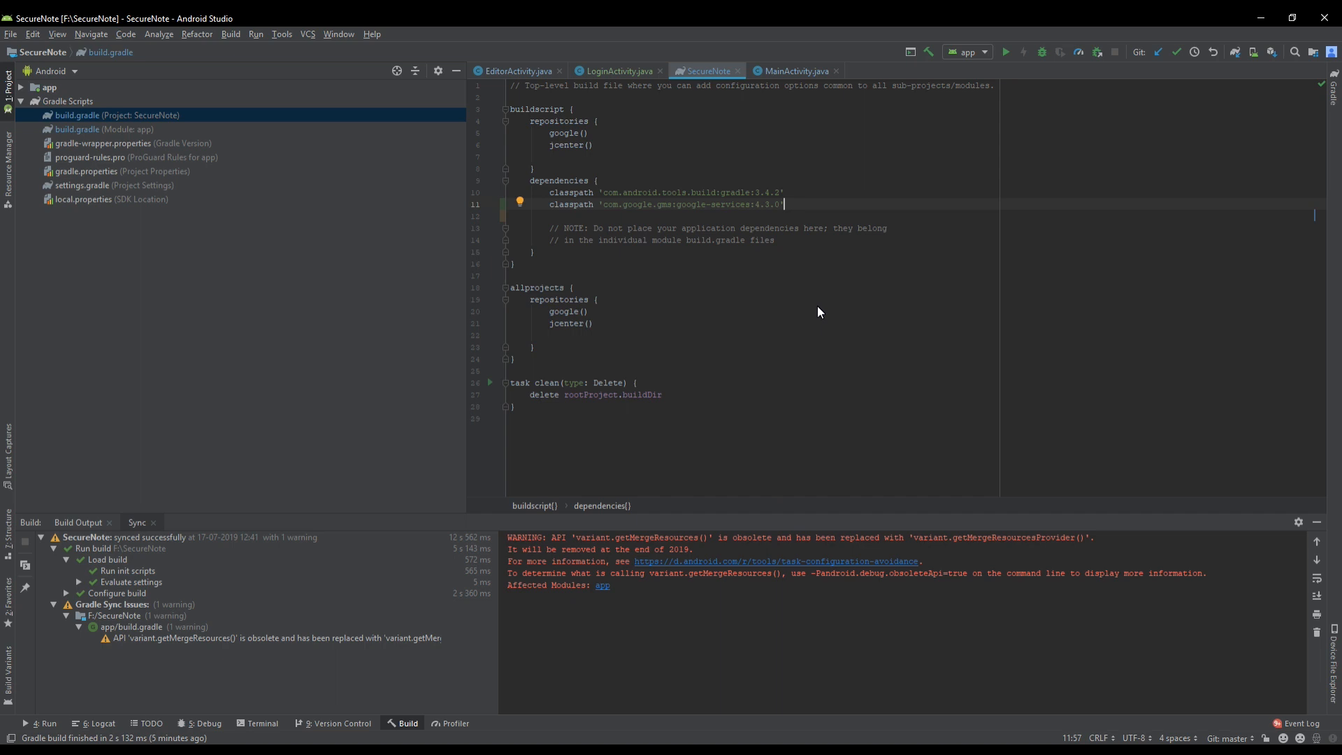
mouse_move(769, 210)
text(2)
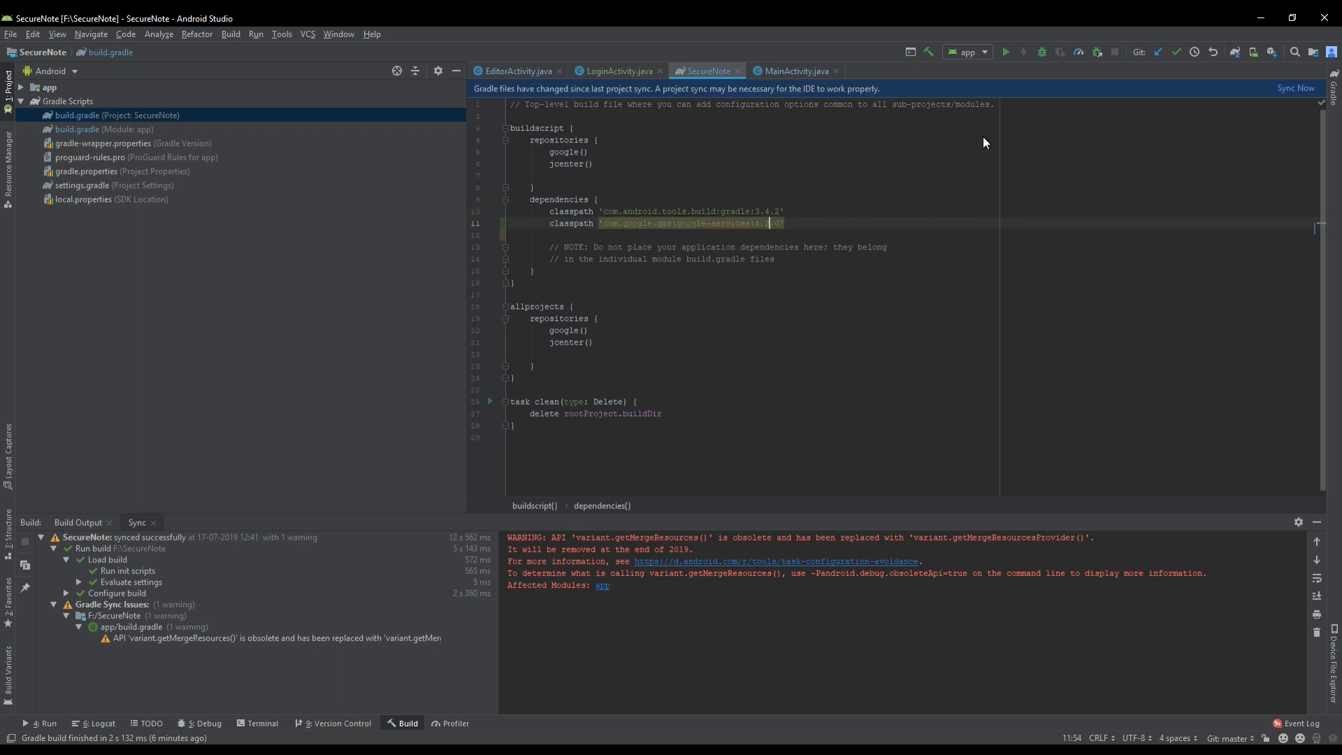
click(1294, 88)
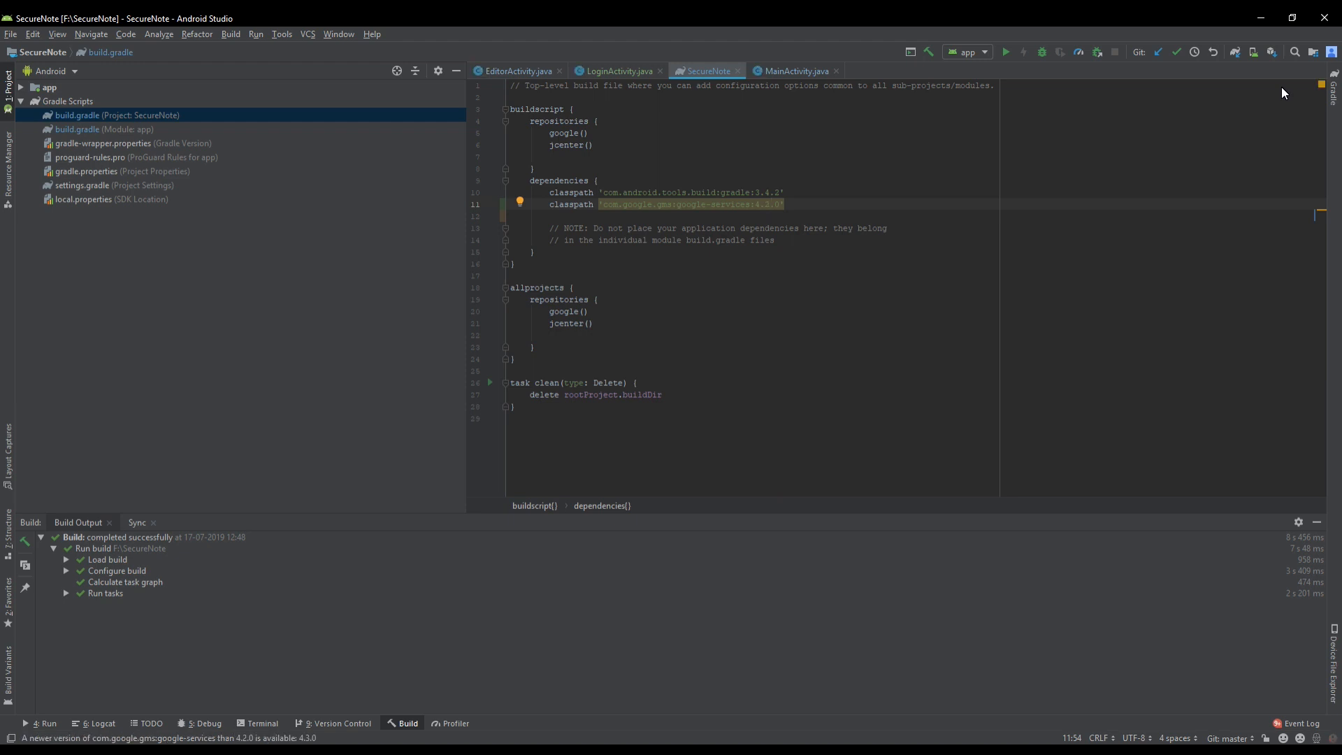
mouse_move(745, 204)
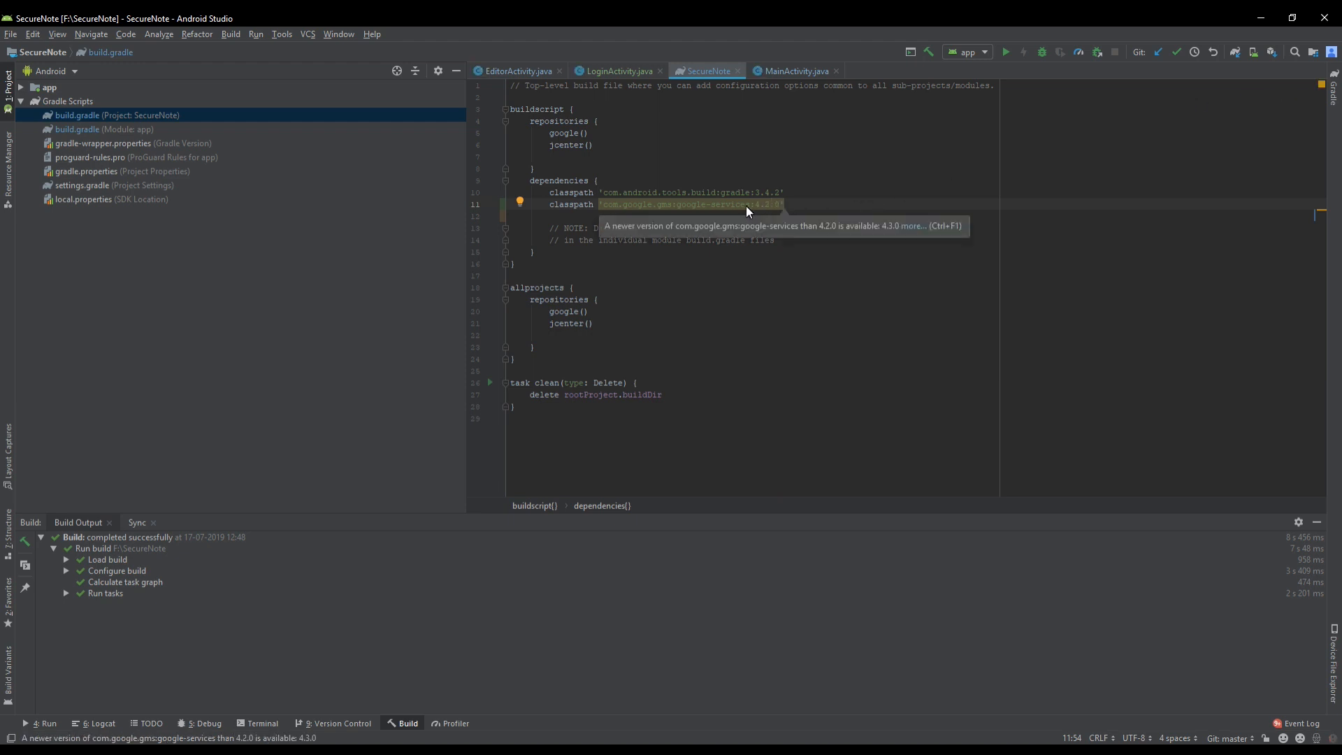